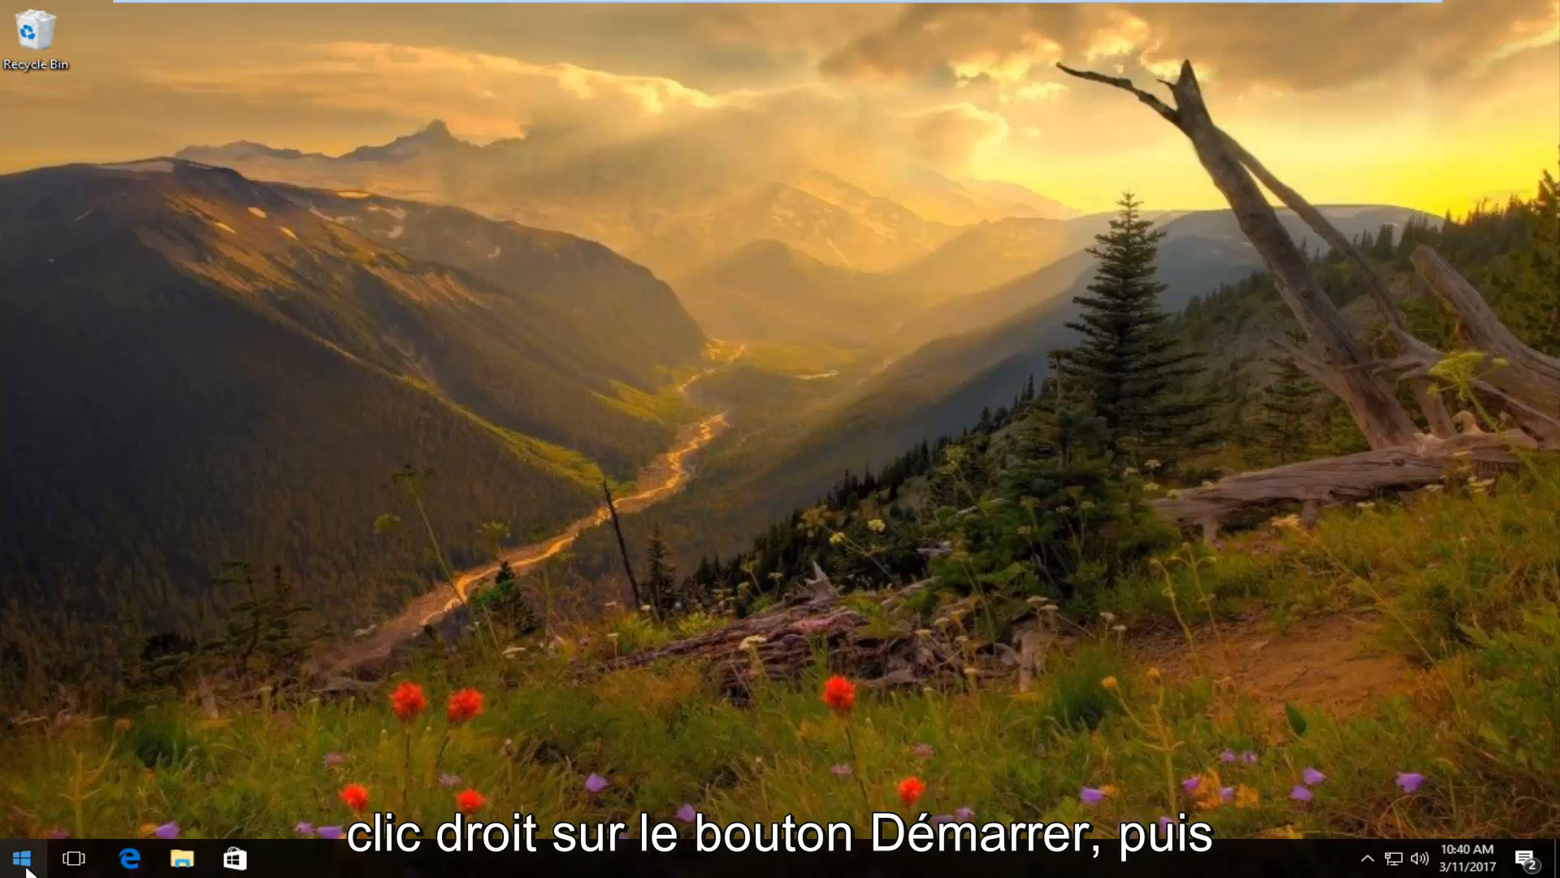
Bring up the Start button's quick-link menu to reach the Run command
{"action": "right_click", "coordinate": [18, 857]}
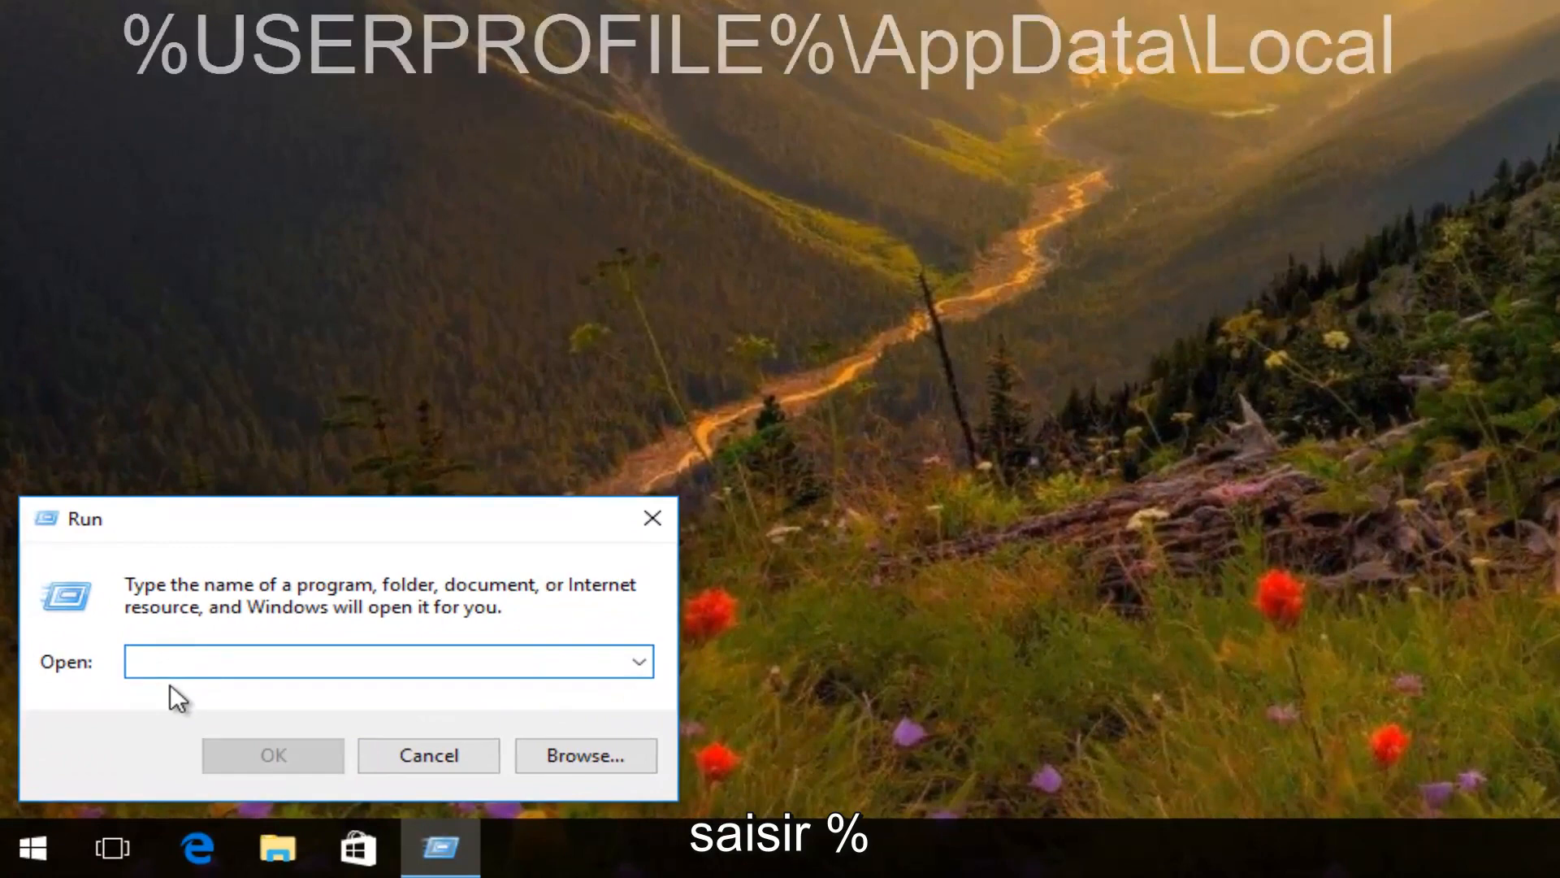
Enter %USERPROFILE%\AppData\Local in Run and launch it, showing the Local folder in File Explorer
{"action": "type", "text": "%"}
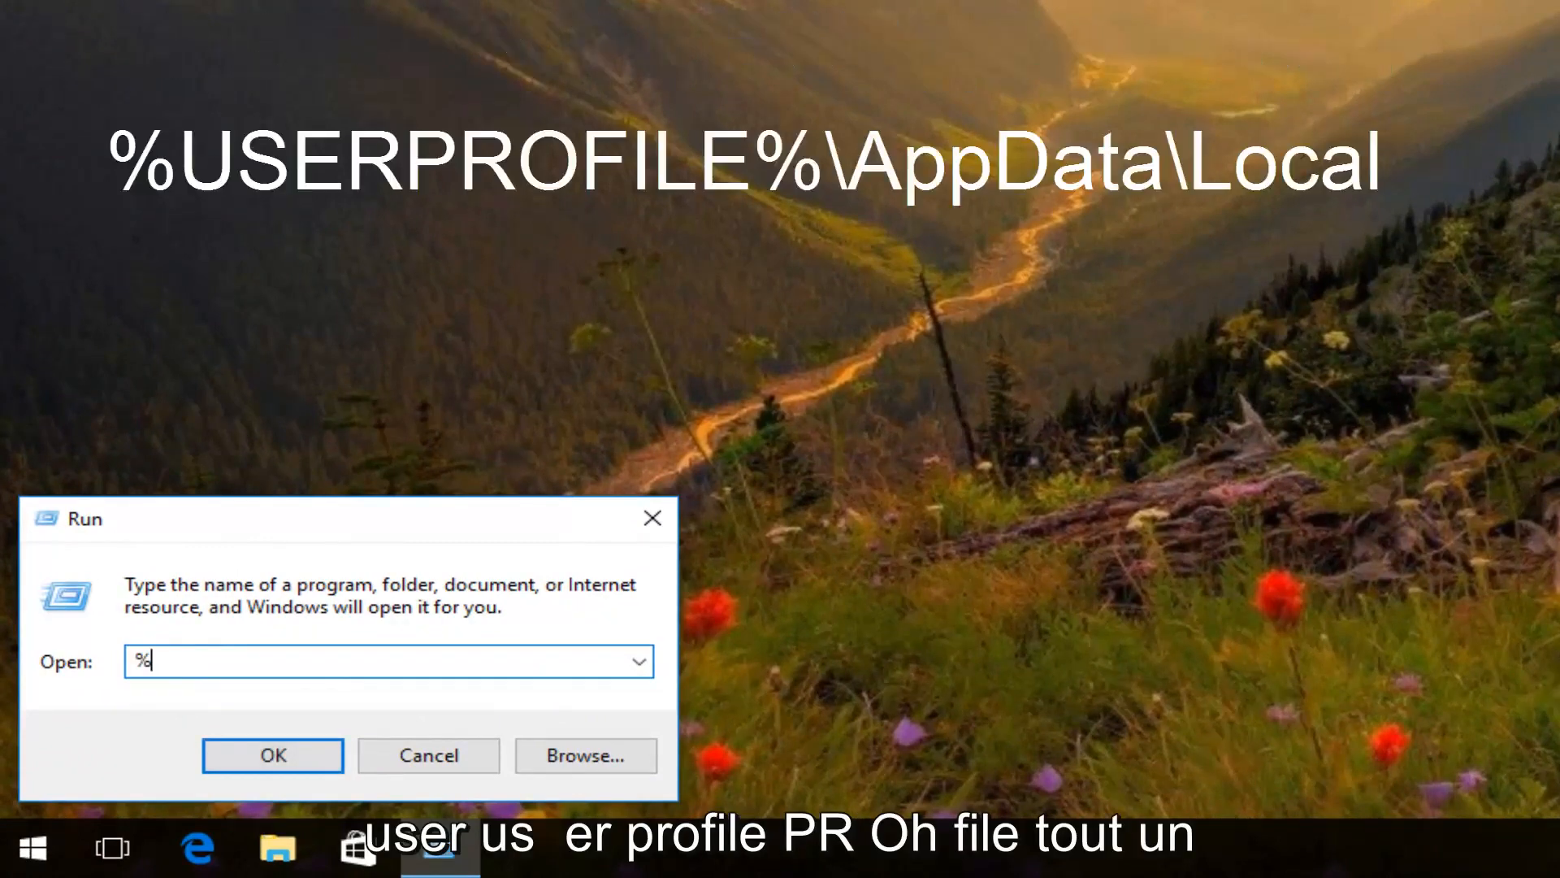
{"action": "type", "text": "US"}
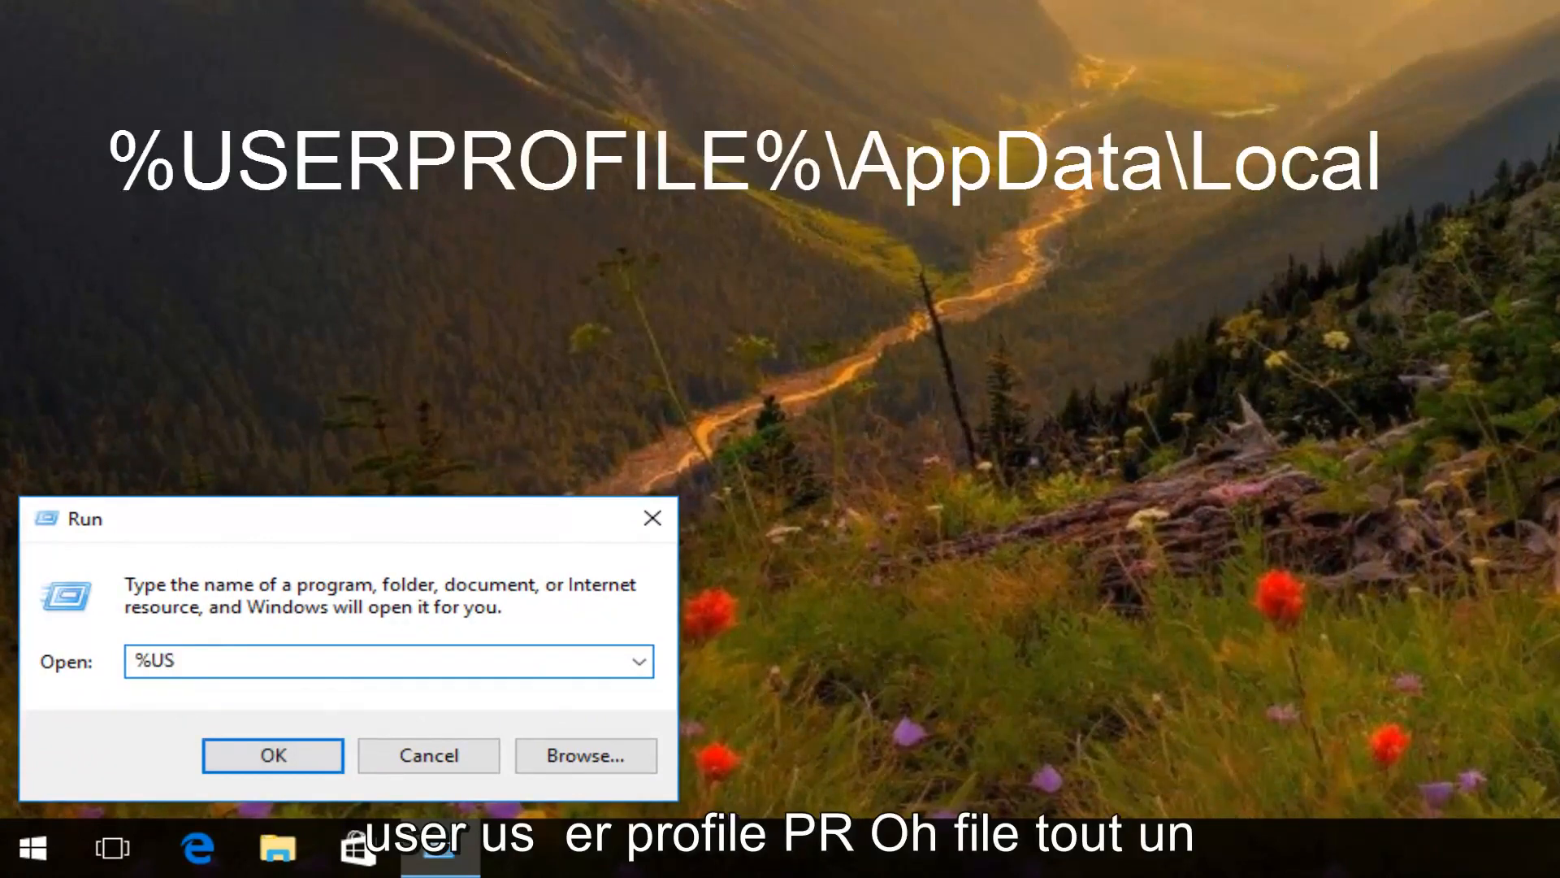
{"action": "type", "text": "ER"}
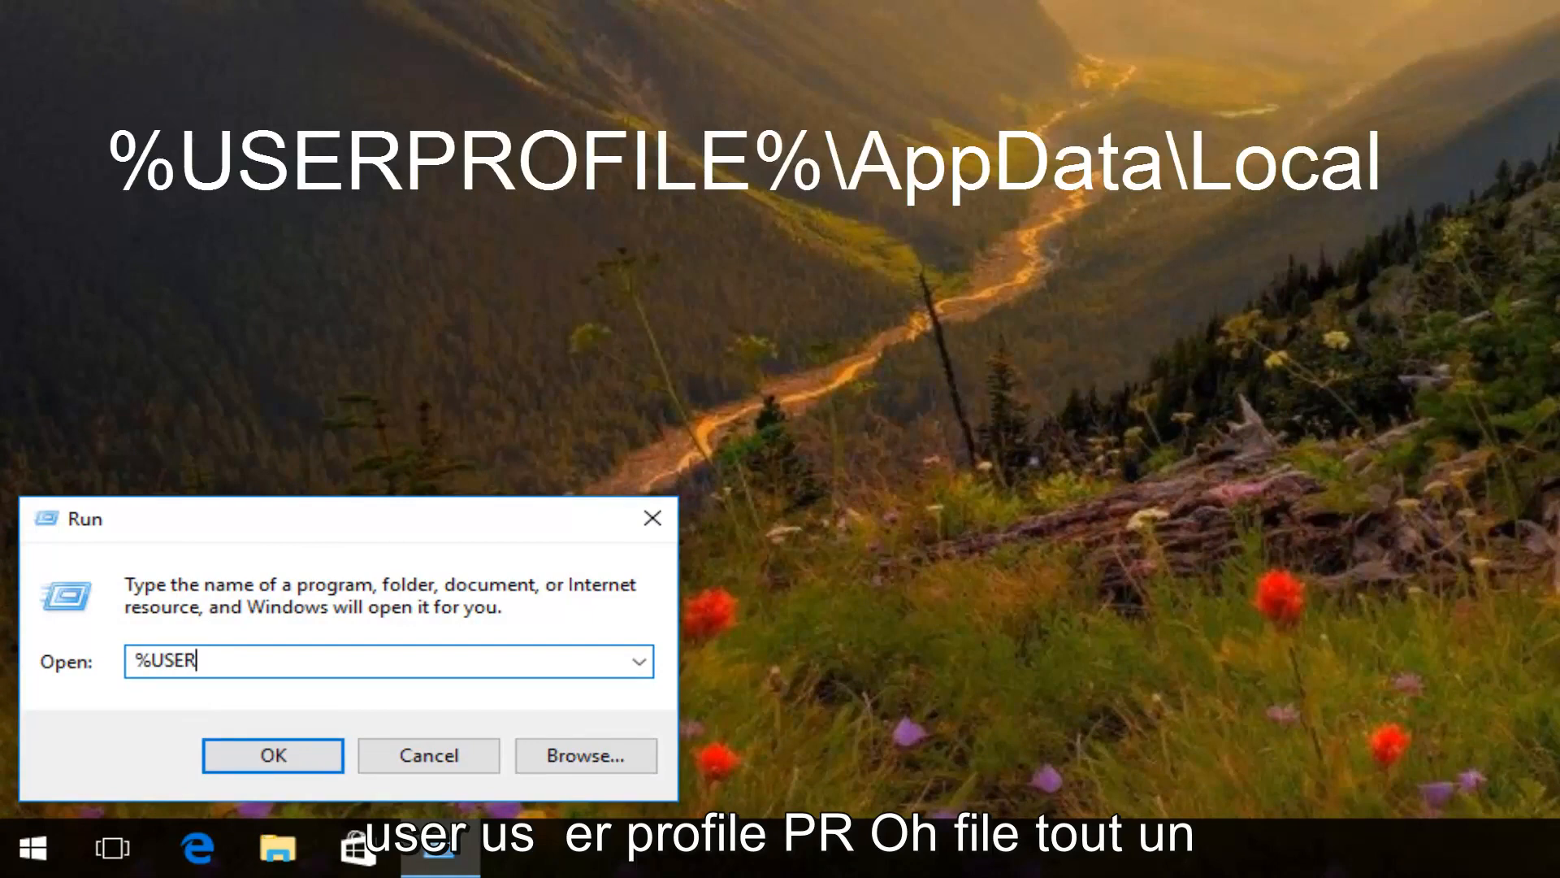
{"action": "type", "text": "PROFILE"}
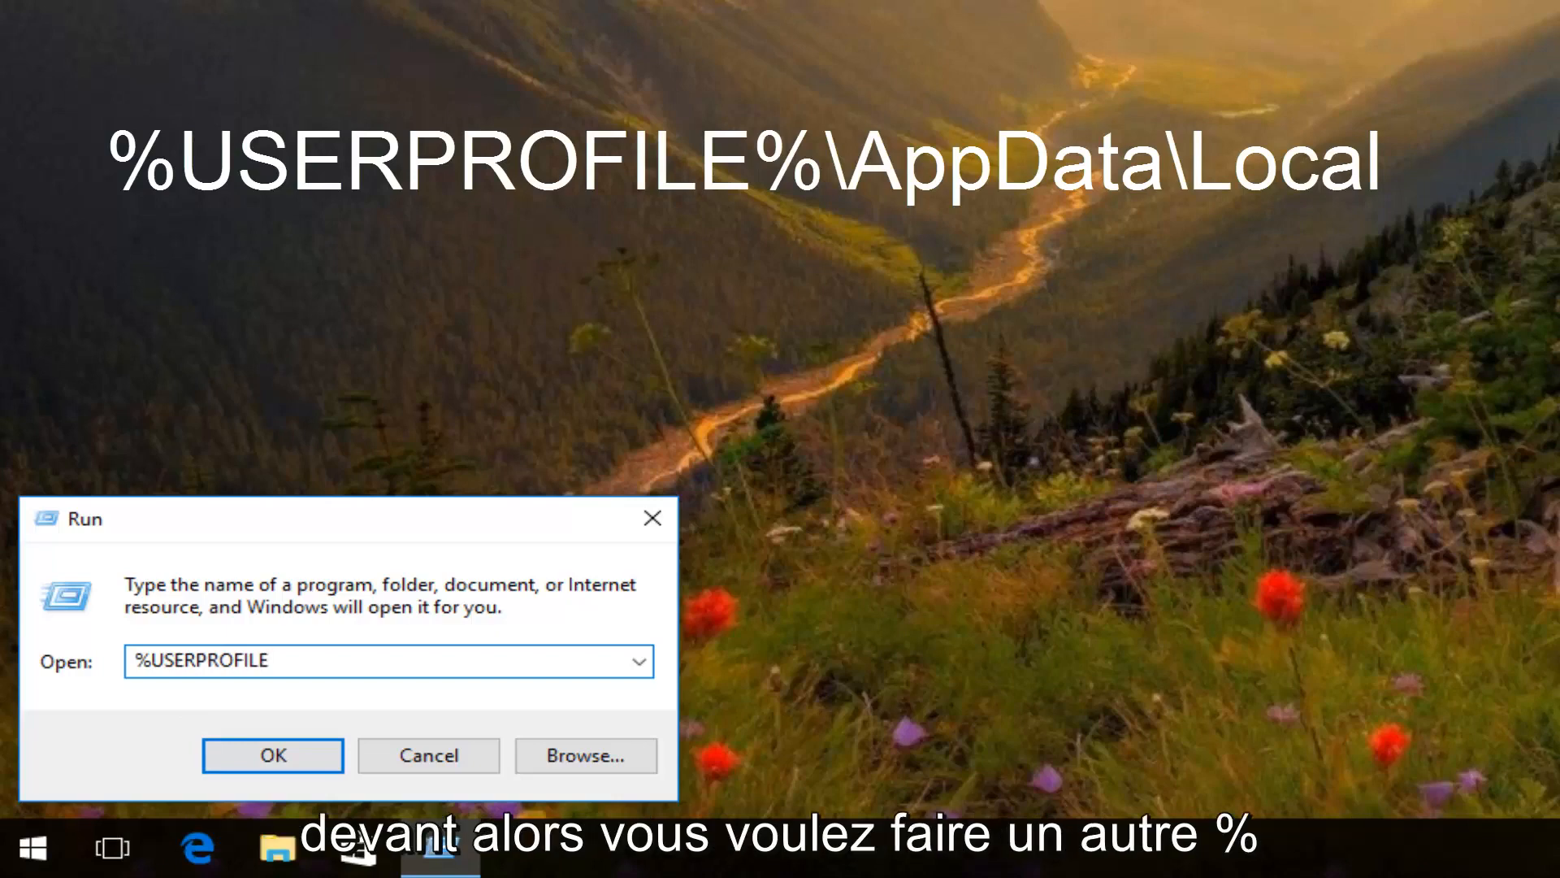
{"action": "type", "text": "%"}
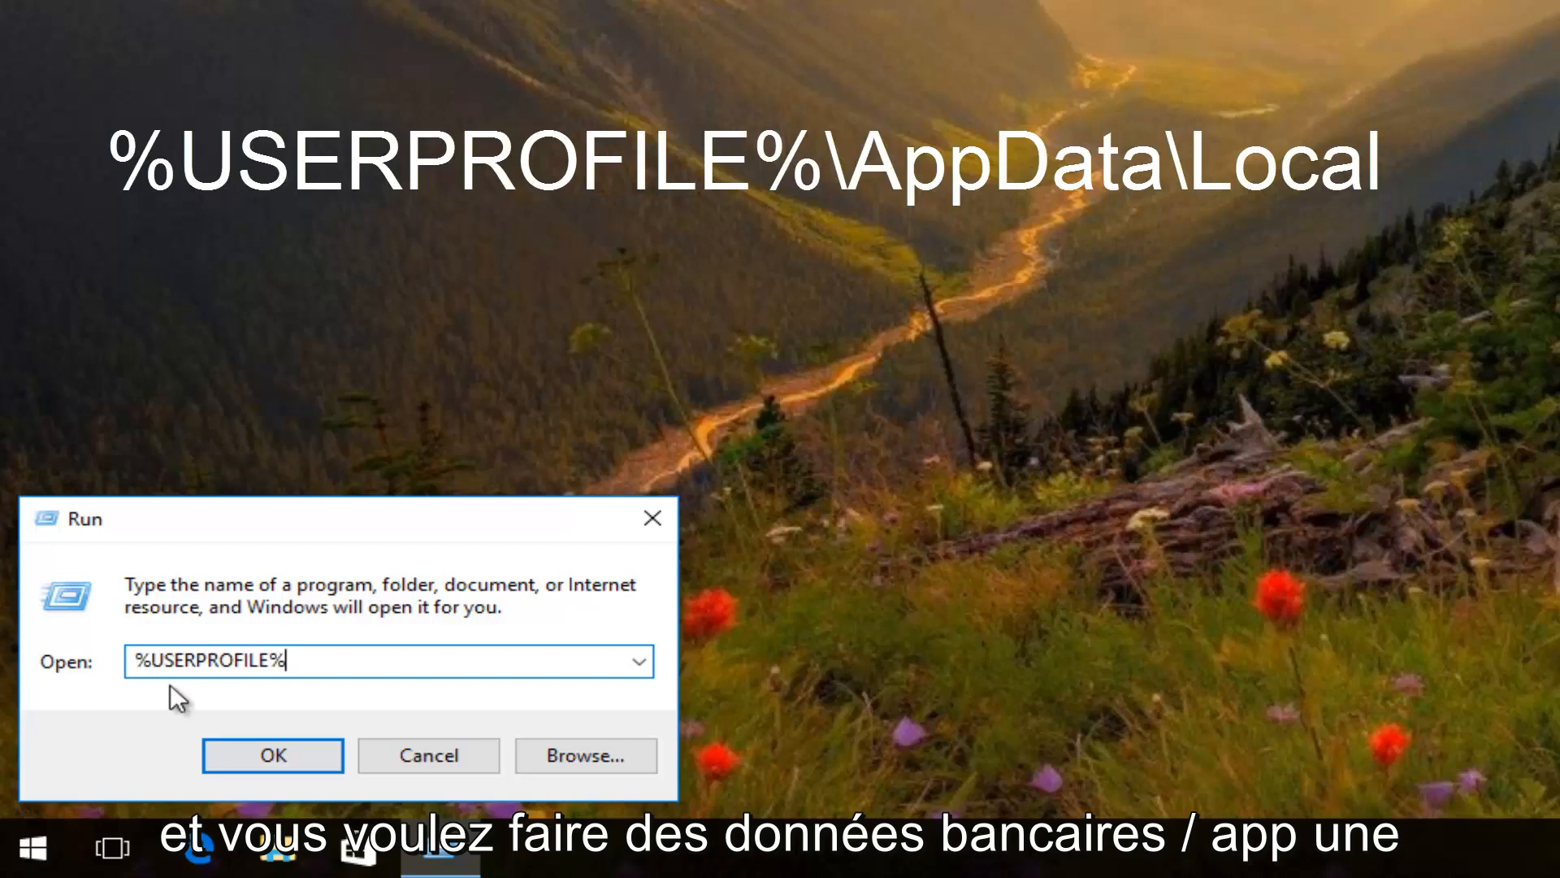
{"action": "type", "text": "\\A"}
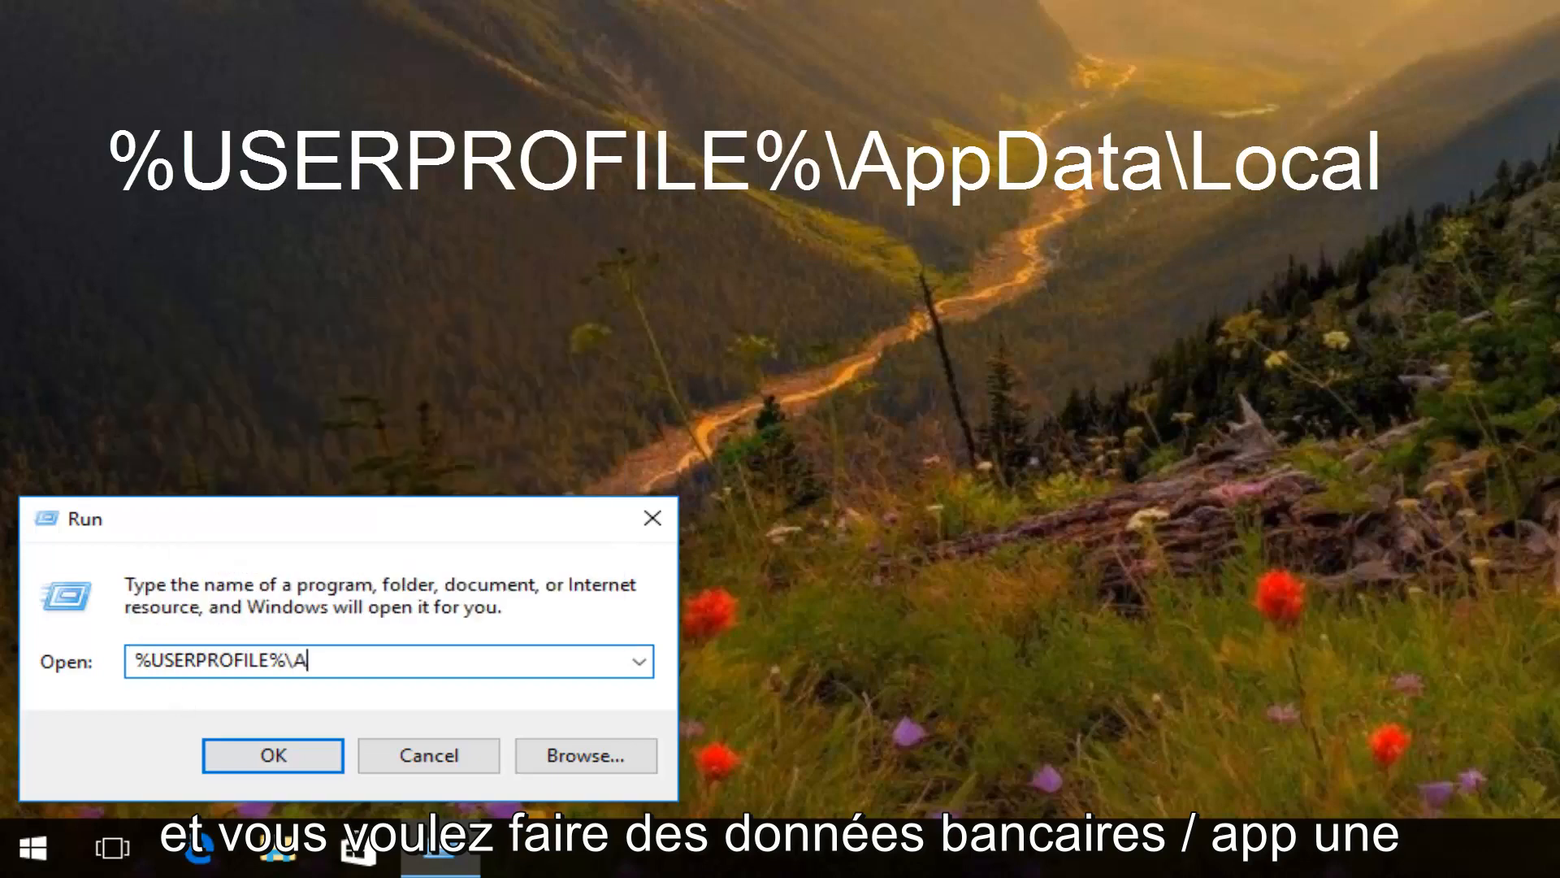
{"action": "type", "text": "pp"}
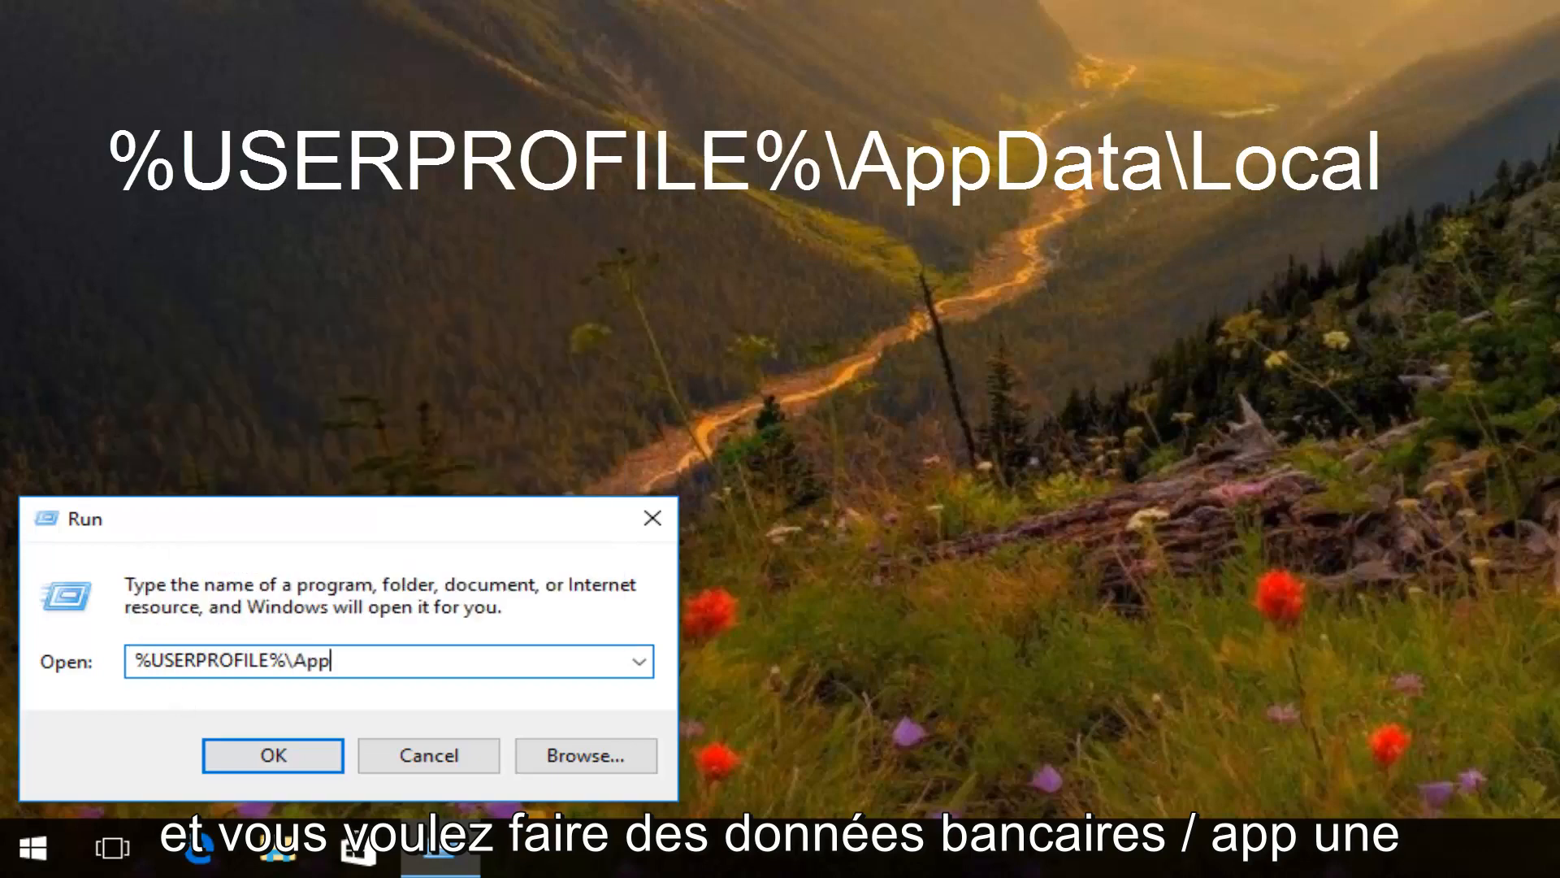
{"action": "type", "text": "Data"}
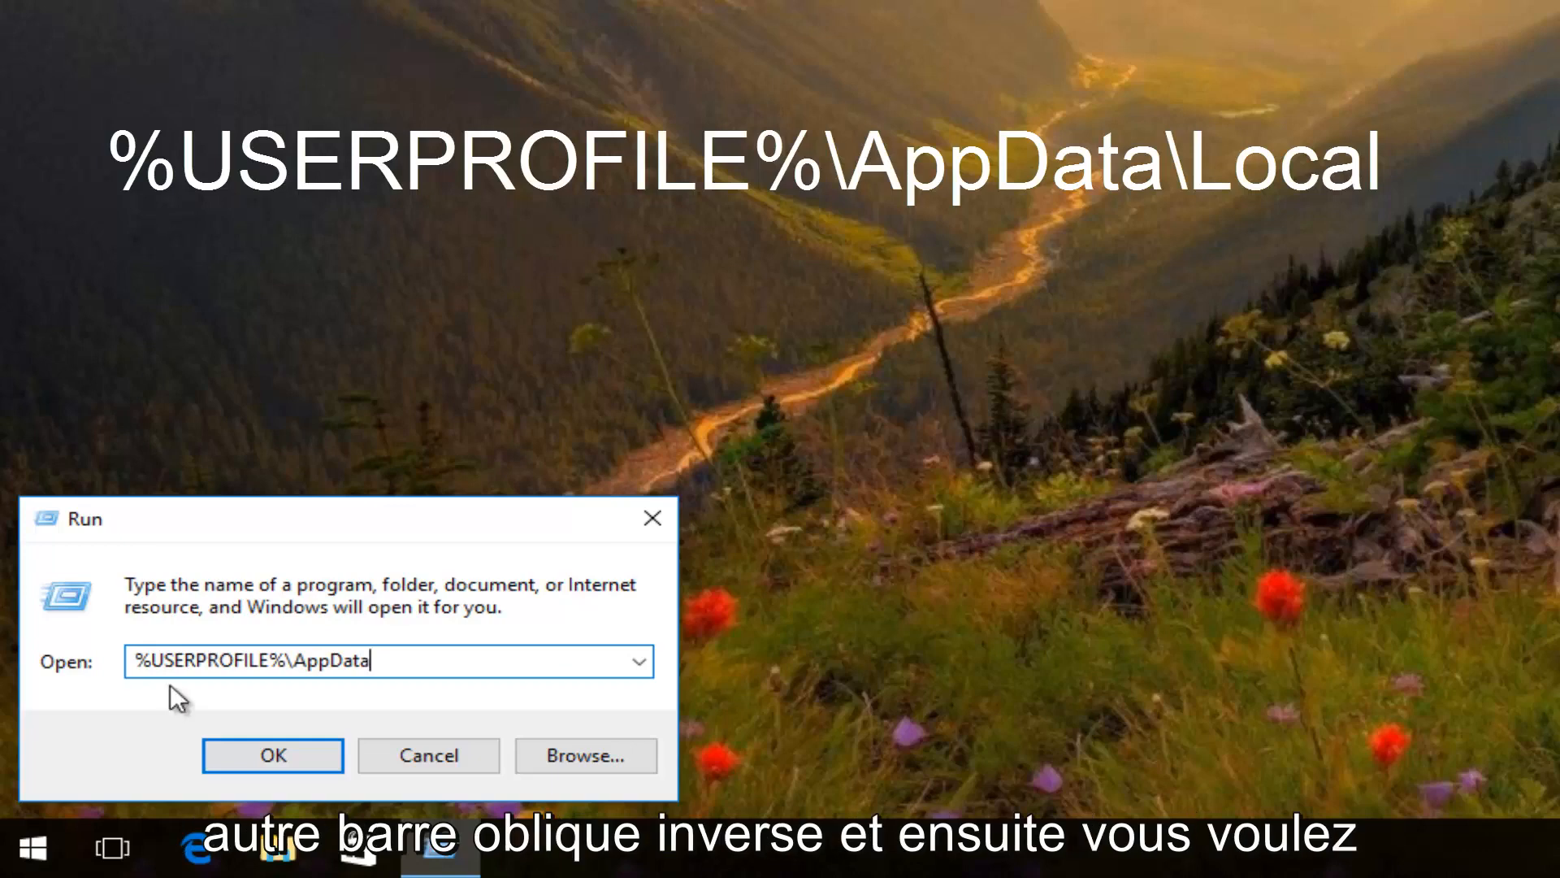
{"action": "type", "text": "\\Local"}
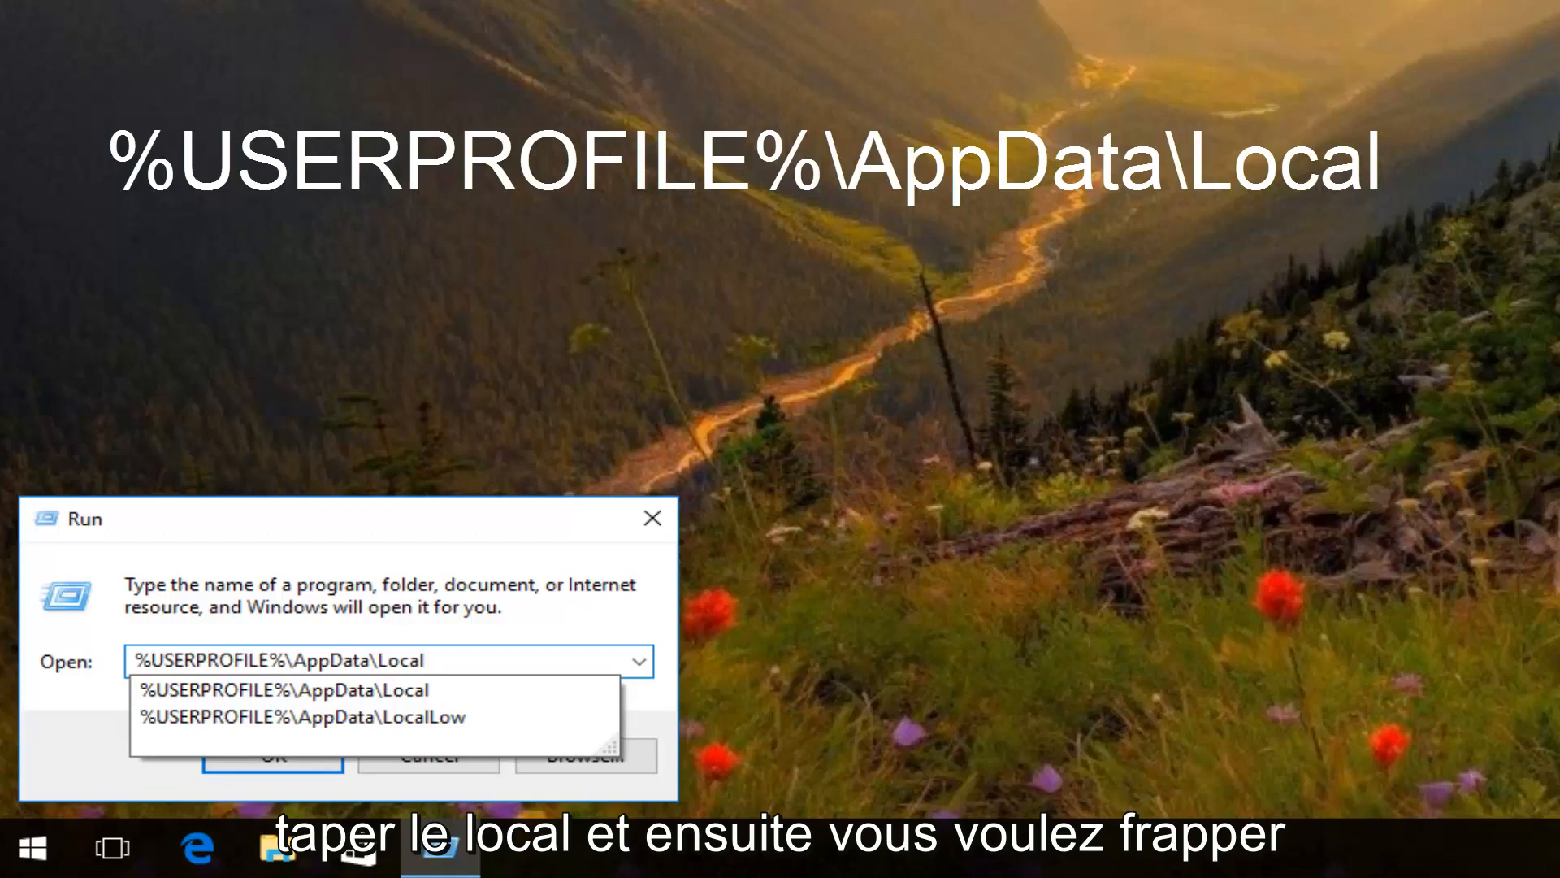
{"action": "left_click", "coordinate": [273, 756]}
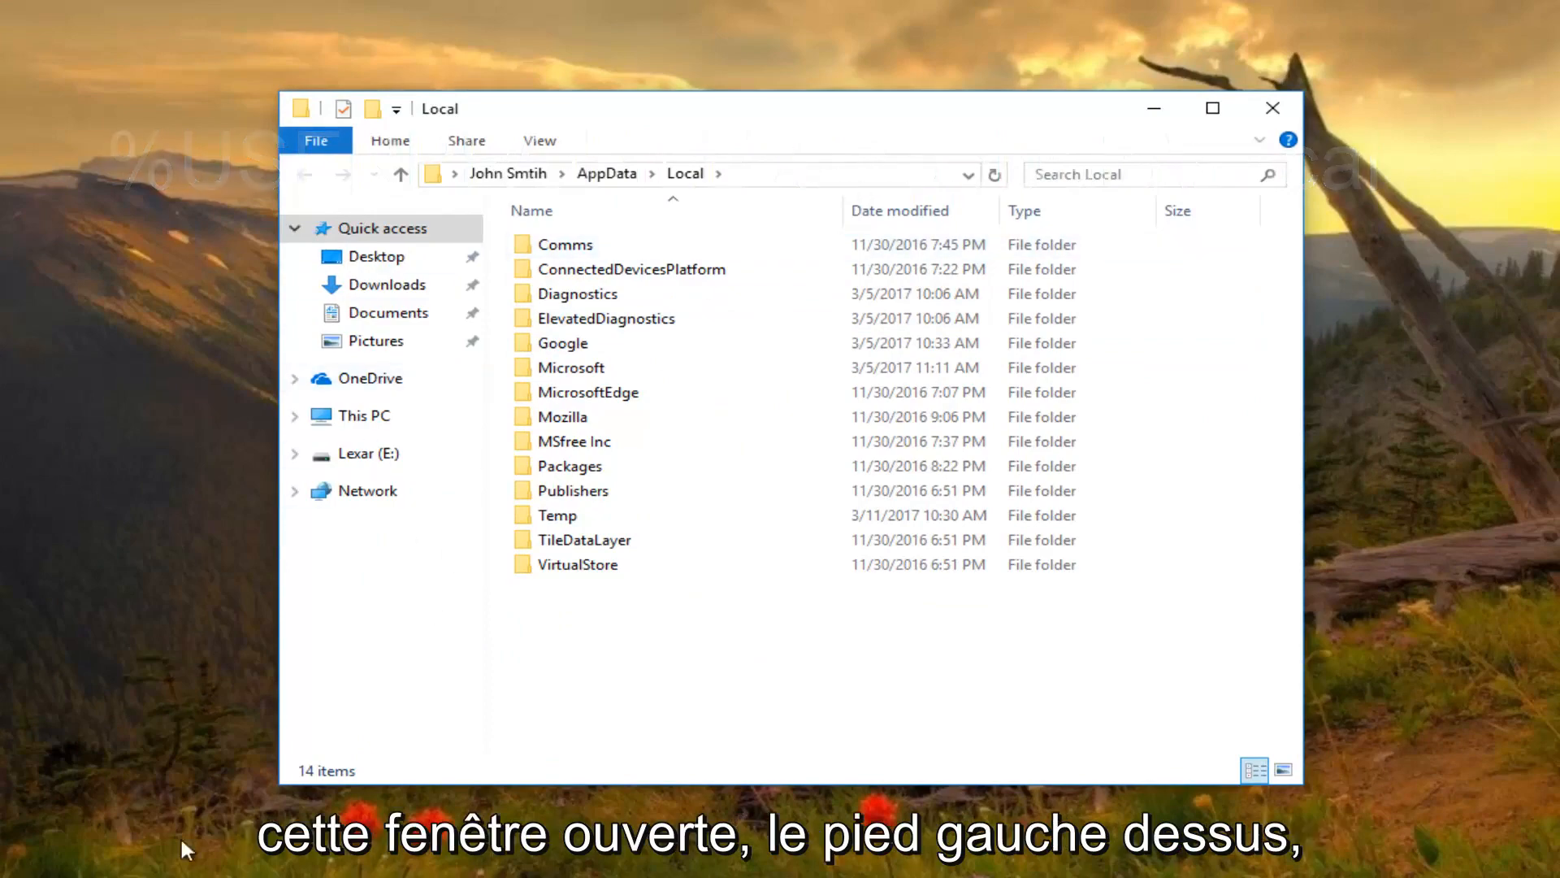
Search Start for 'folder options' and launch File Explorer Options from the best match
{"action": "left_click", "coordinate": [14, 858]}
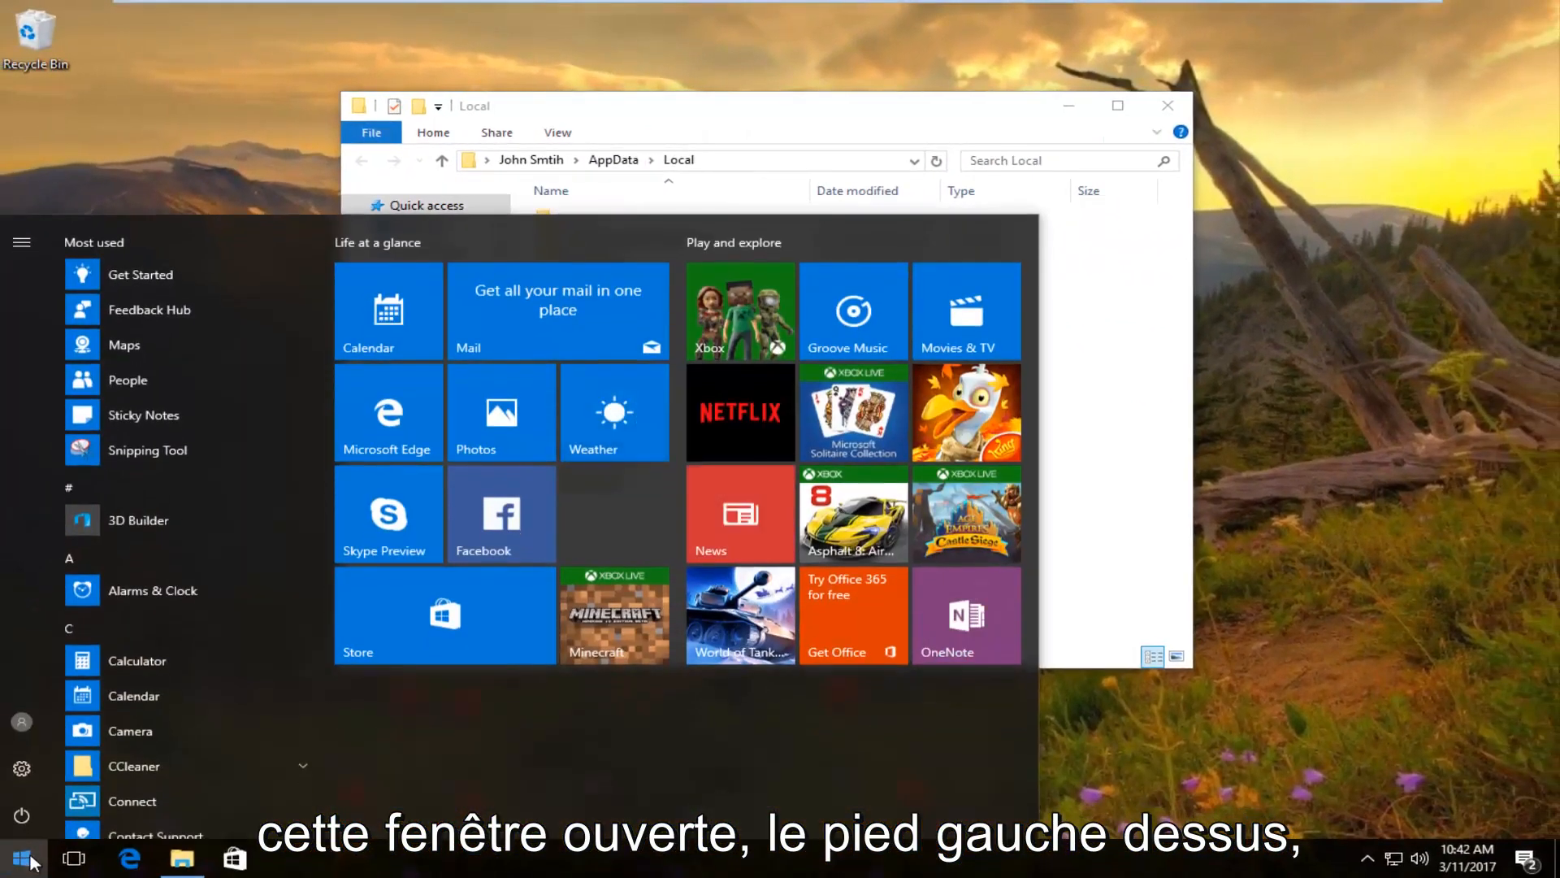
{"action": "type", "text": "folde"}
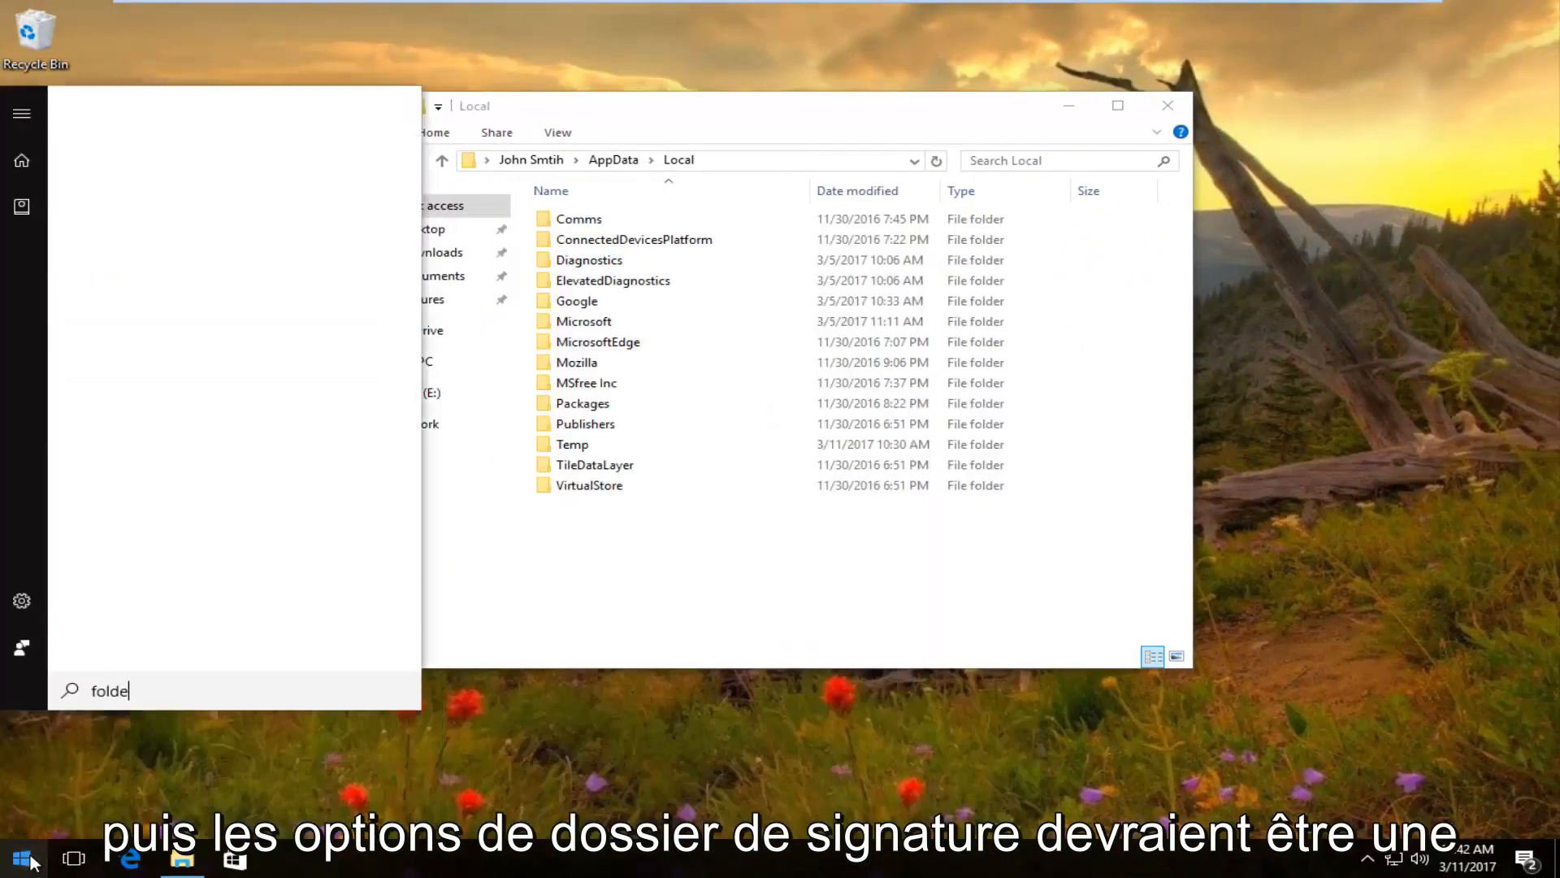
{"action": "type", "text": "r options"}
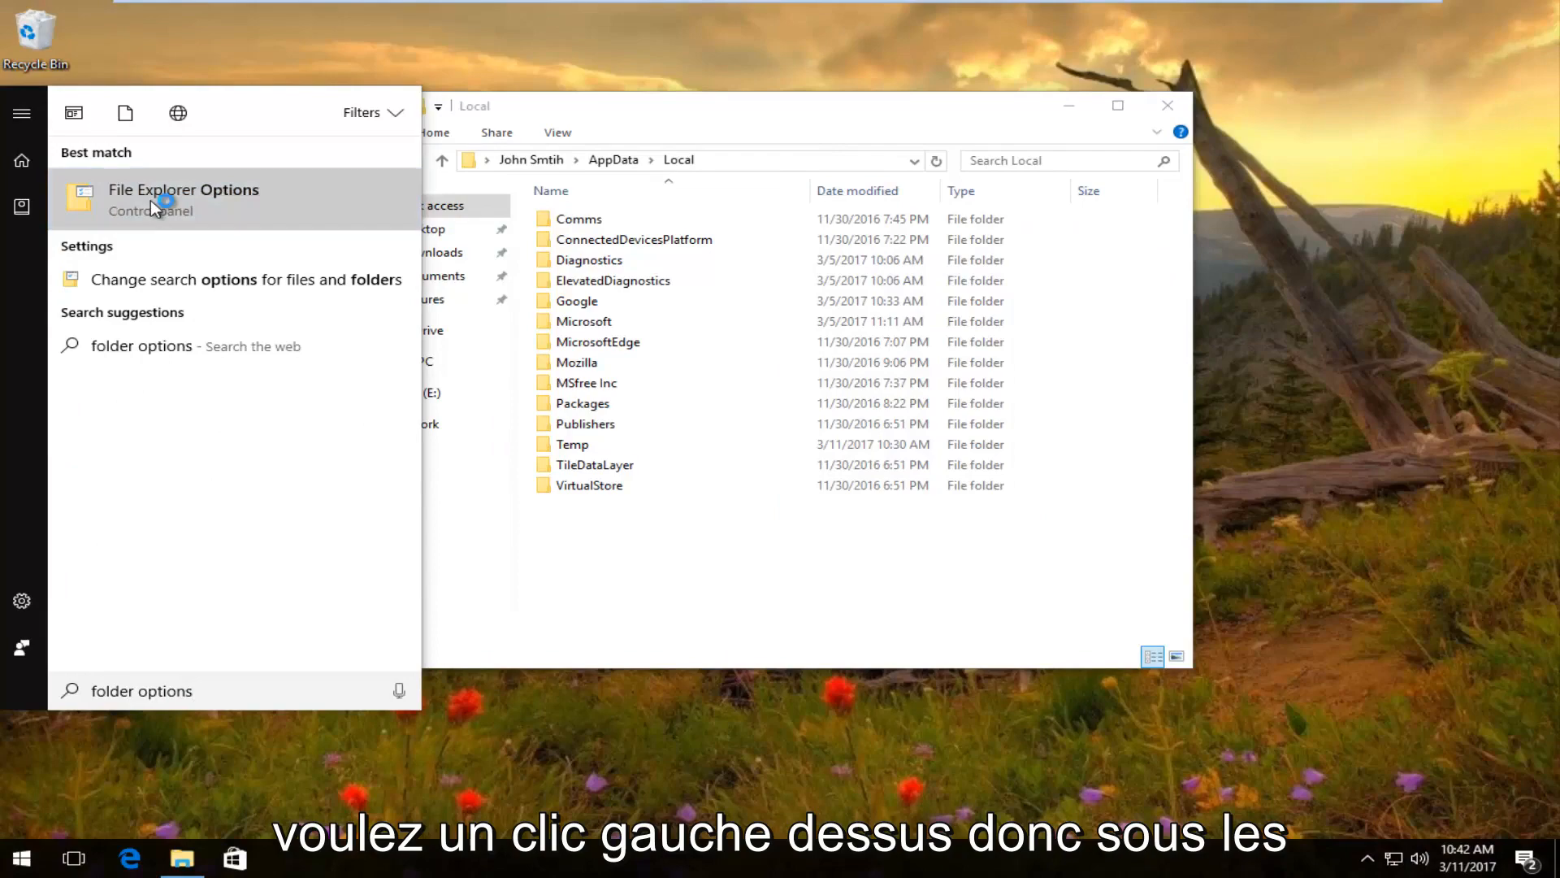
{"action": "left_click", "coordinate": [184, 189]}
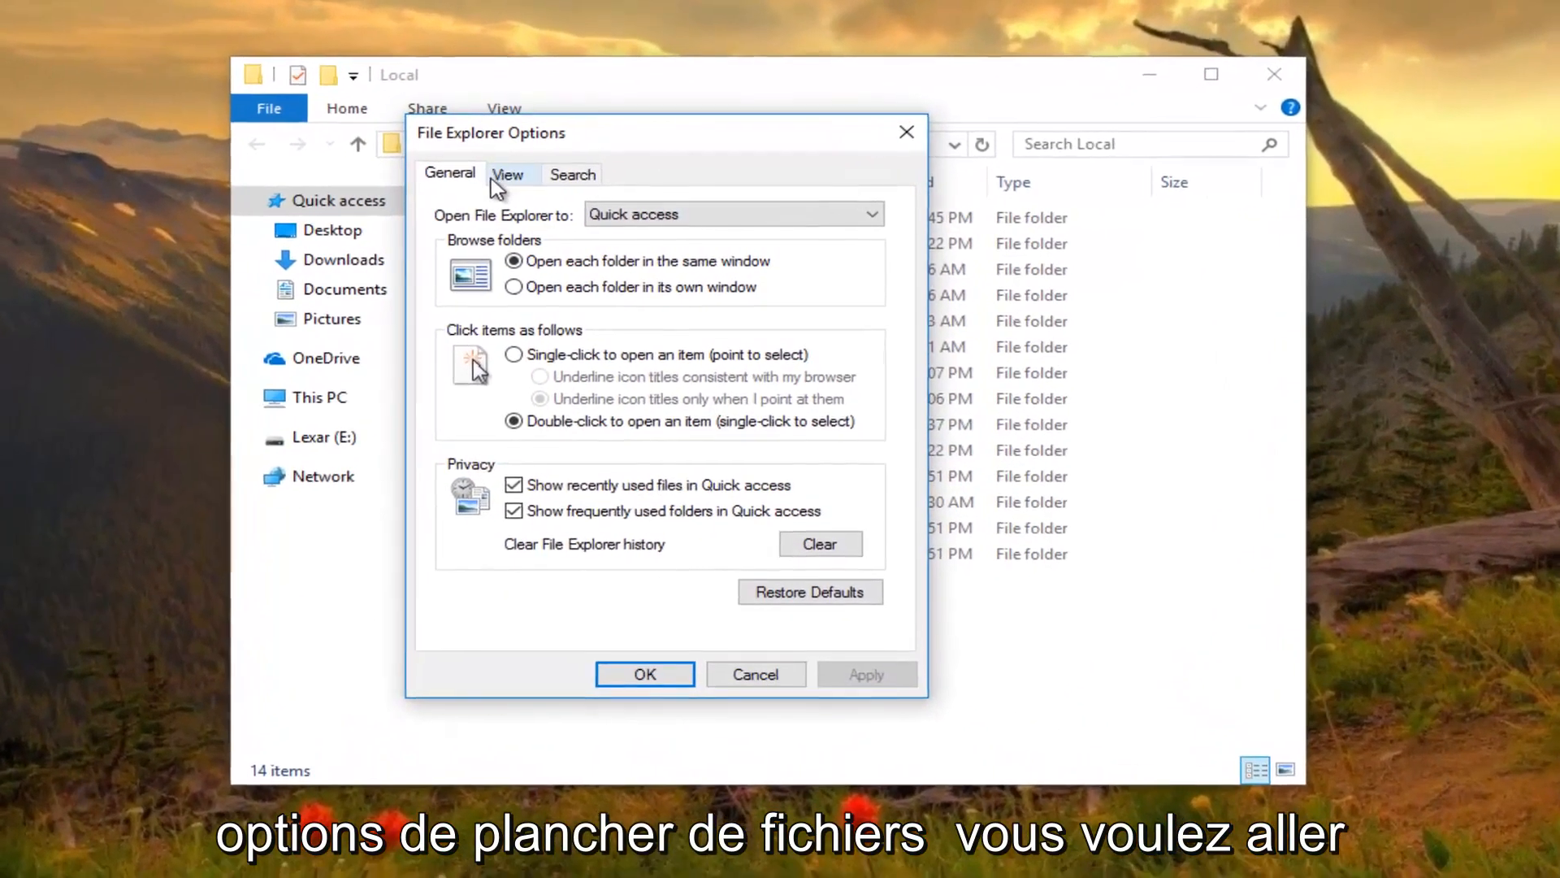
Under View, enable 'Show hidden files, folders, and drives' so IconCache becomes visible
{"action": "left_click", "coordinate": [507, 174]}
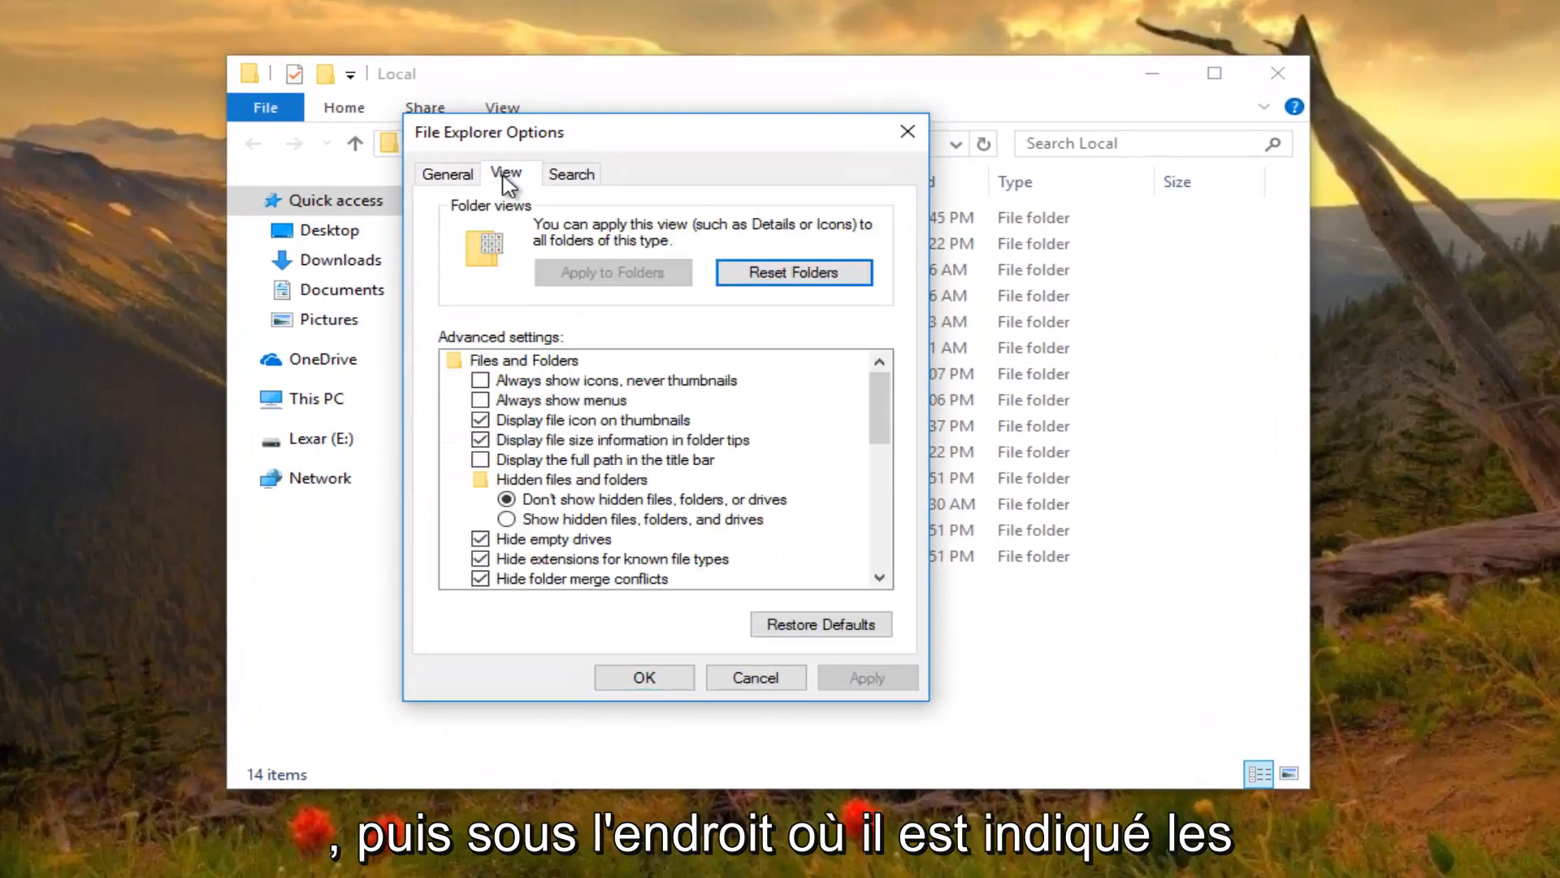
{"action": "mouse_move", "coordinate": [533, 495]}
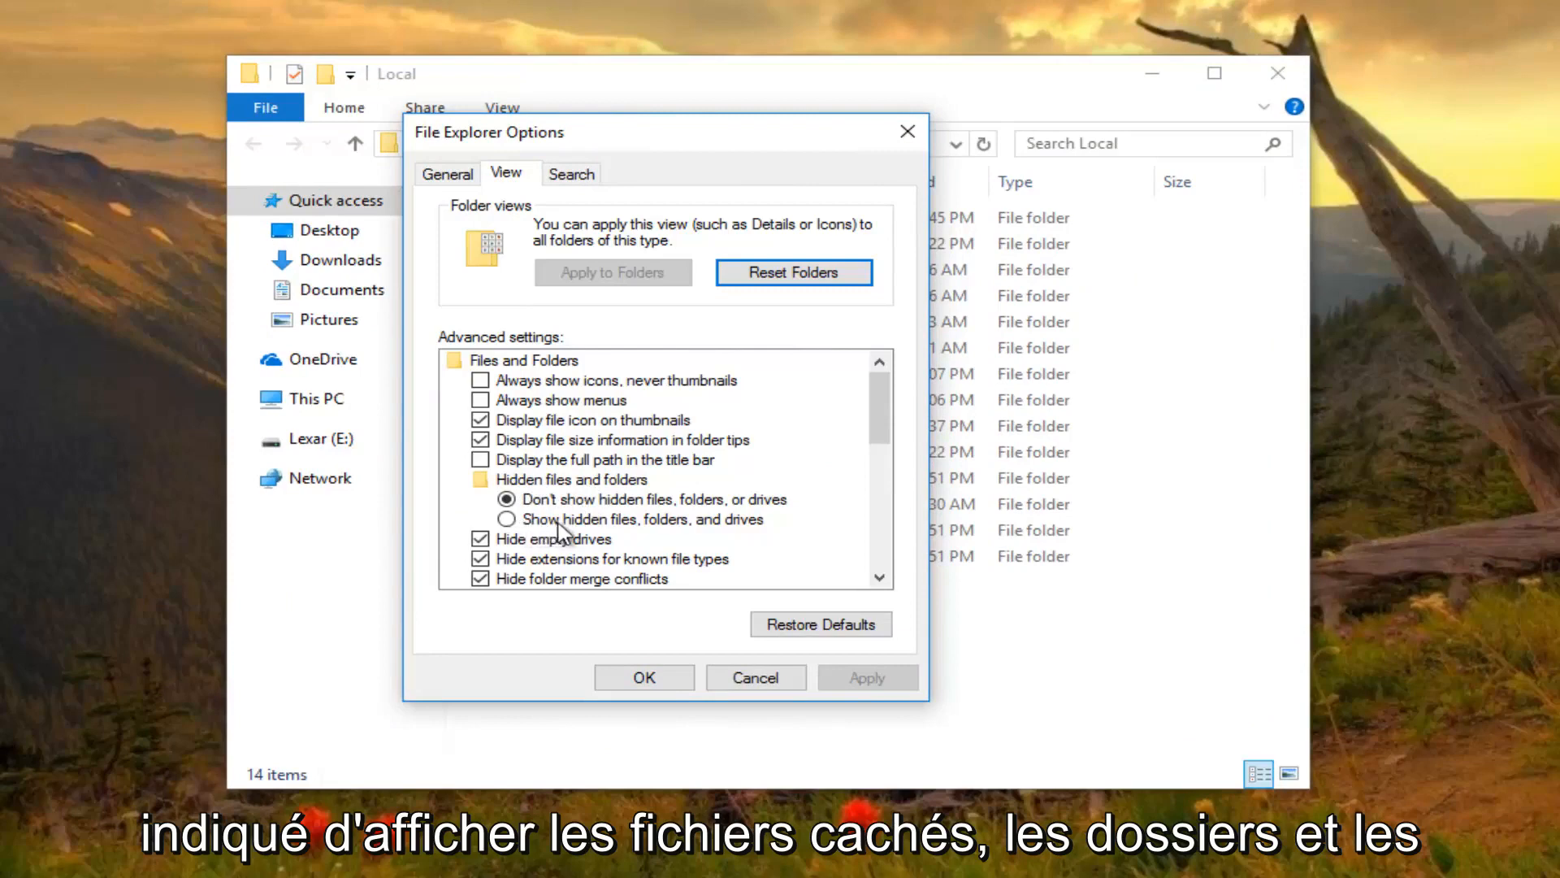
{"action": "left_click", "coordinate": [508, 519]}
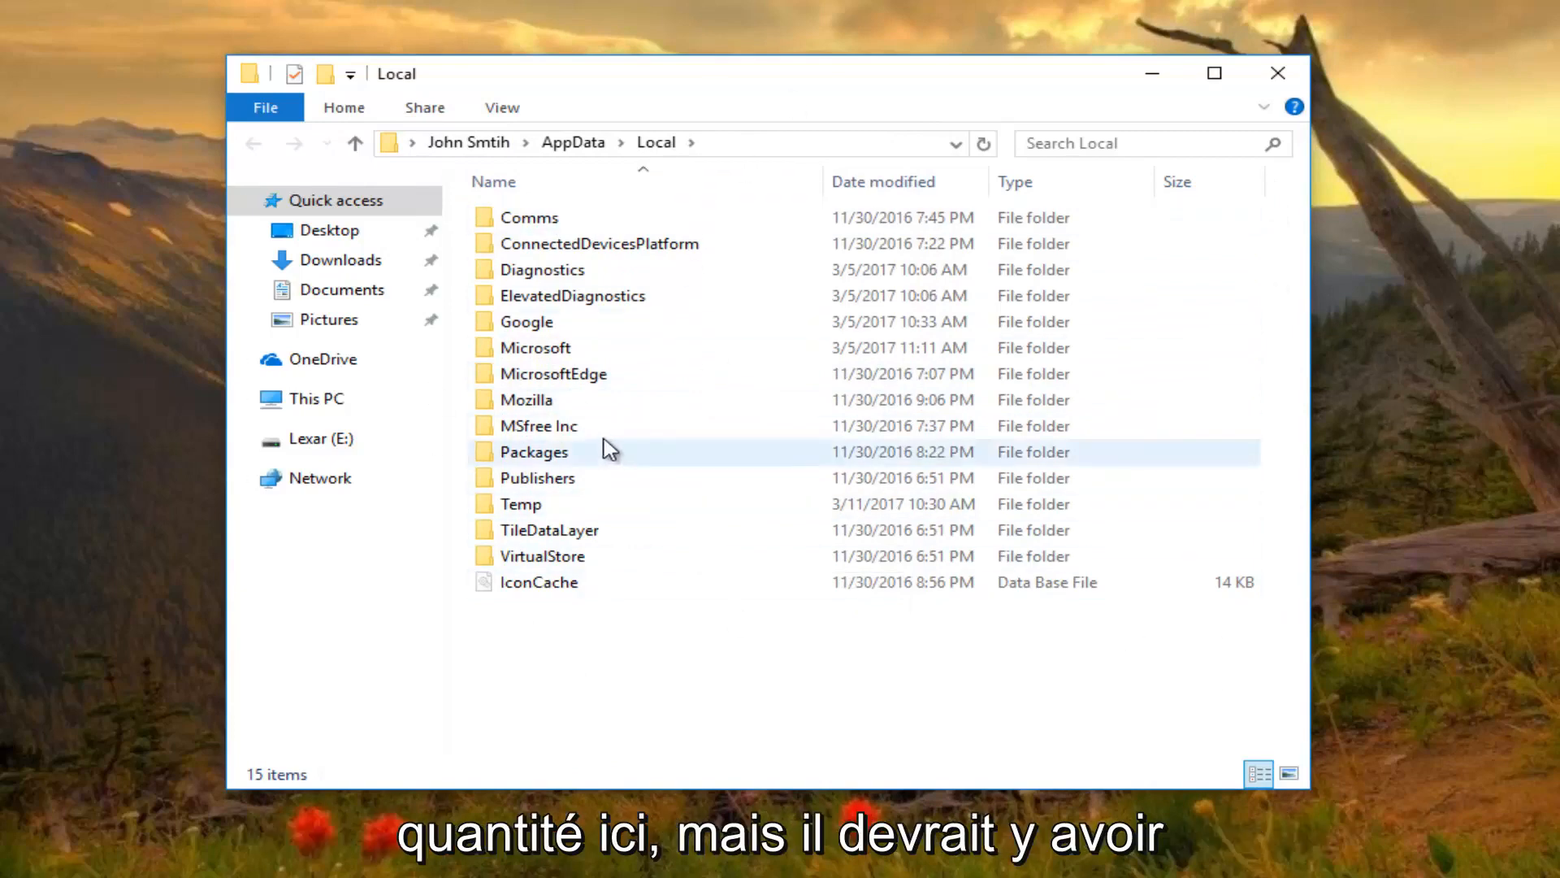
{"action": "mouse_move", "coordinate": [538, 592]}
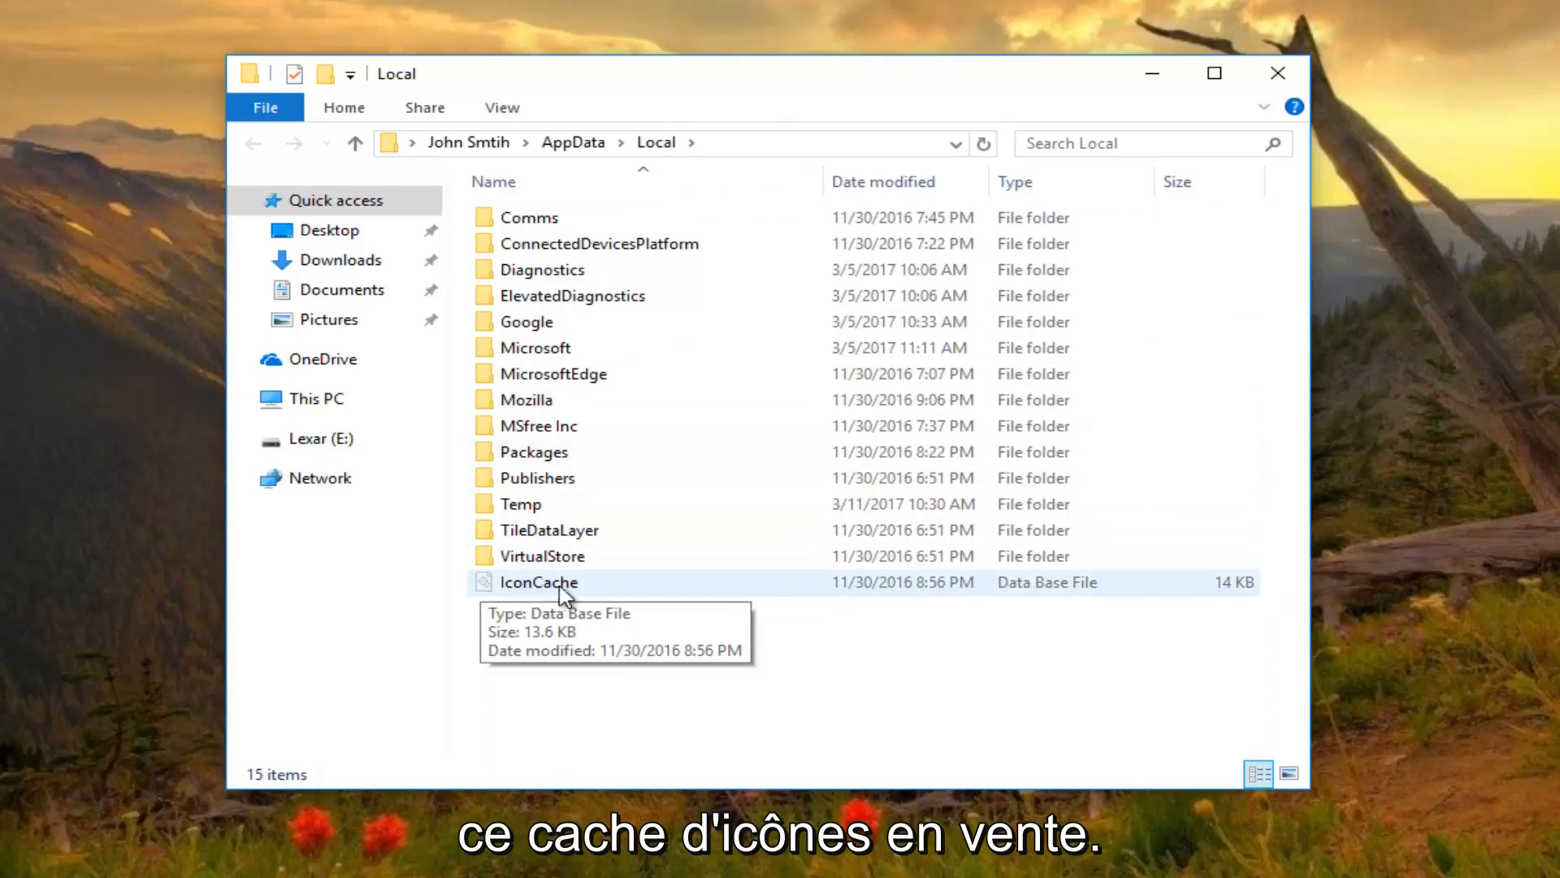
Delete the IconCache database file from the Local folder via its context menu
{"action": "right_click", "coordinate": [540, 582]}
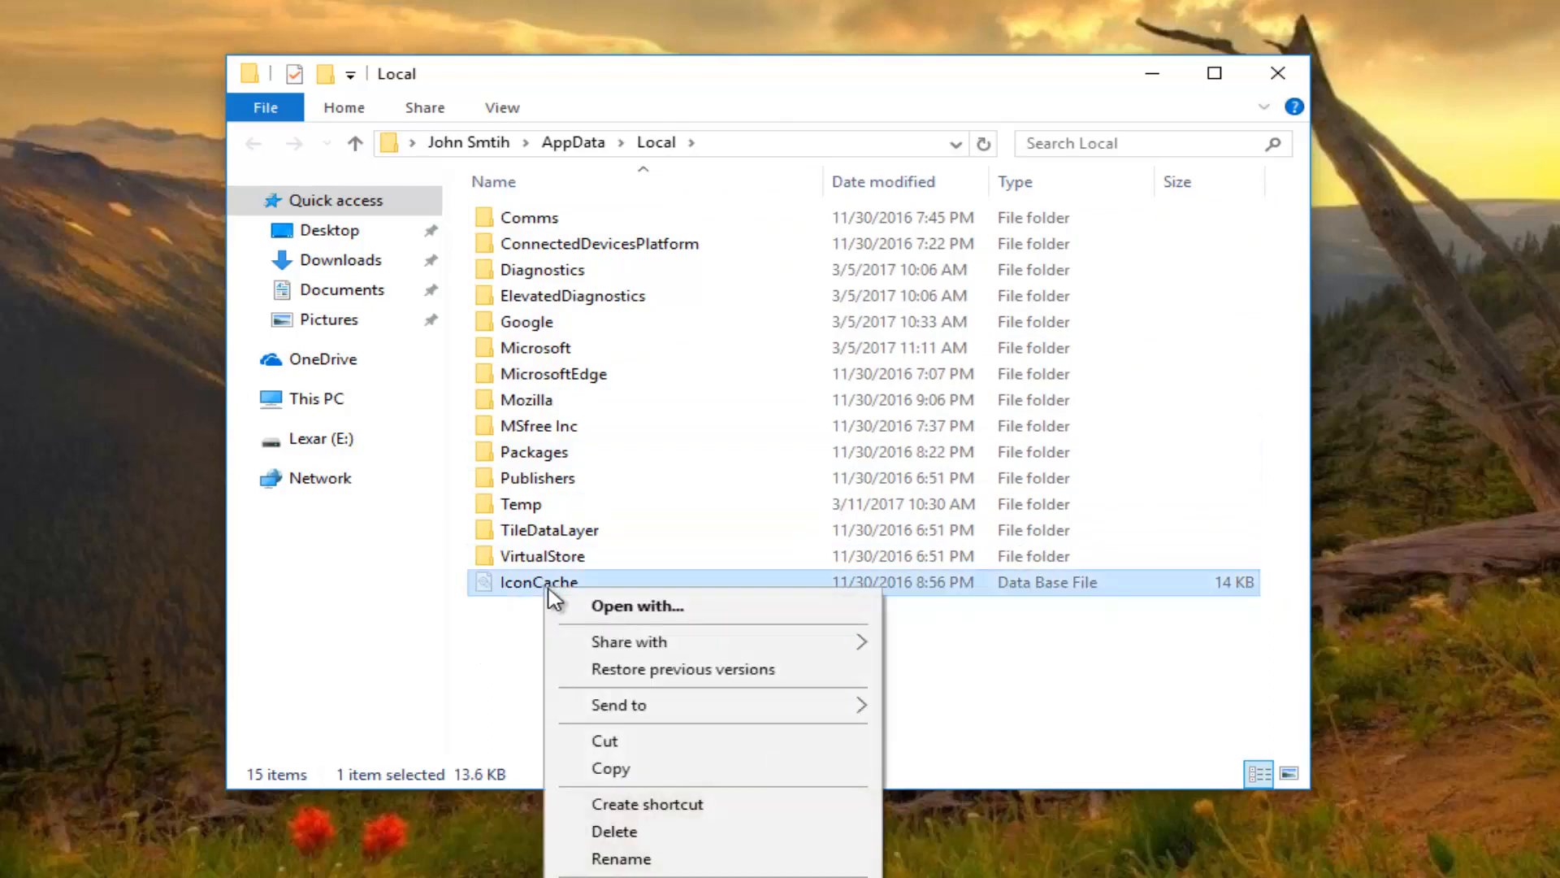
{"action": "left_click", "coordinate": [614, 830]}
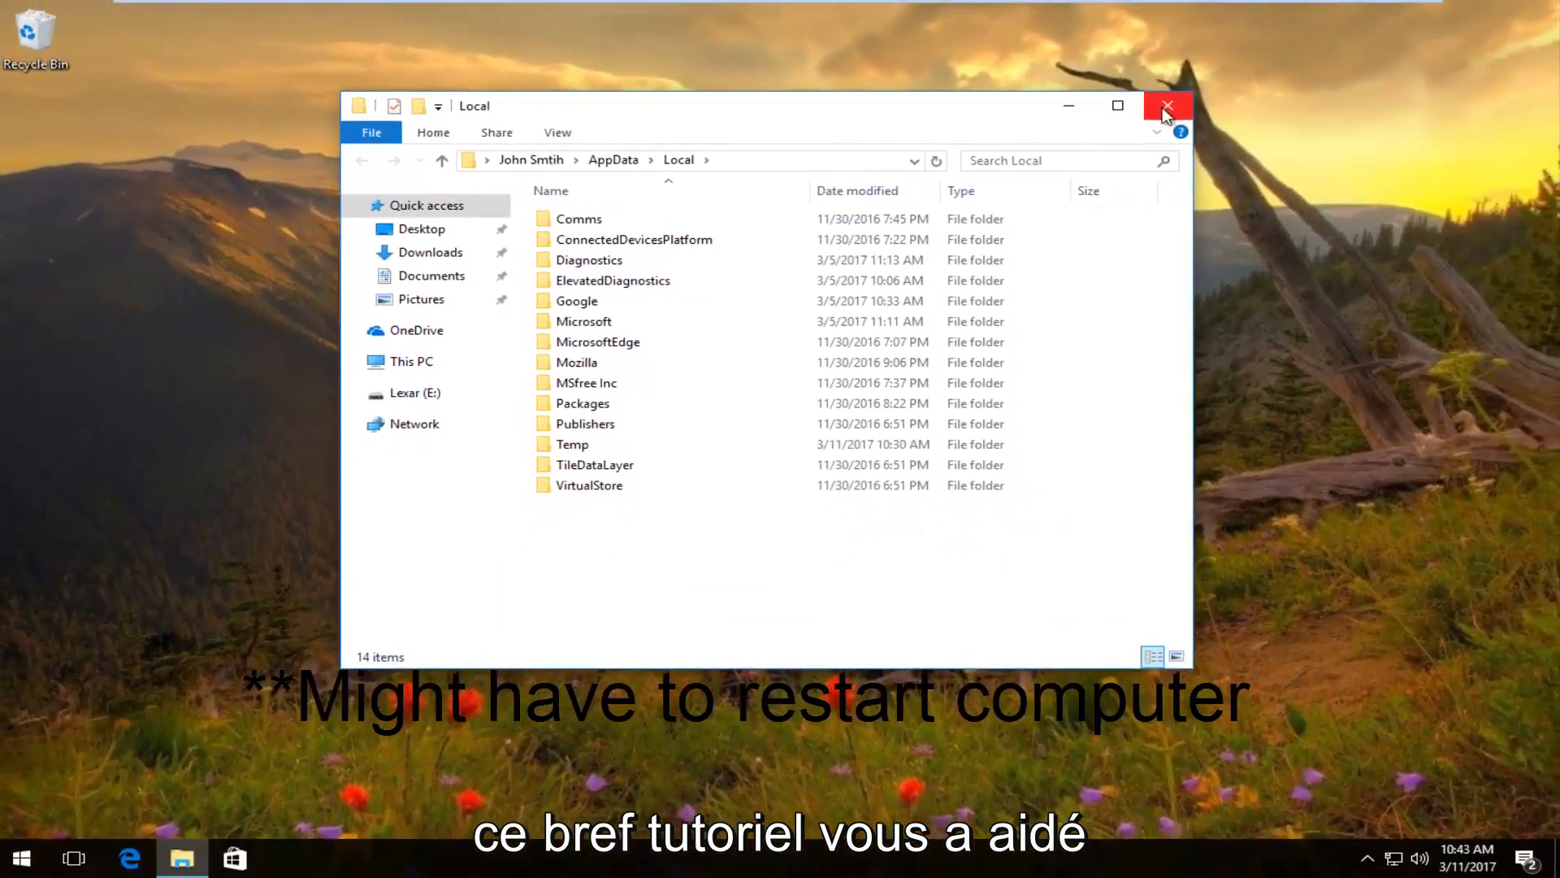
Close the Local folder window, leaving the desktop showing
{"action": "left_click", "coordinate": [1167, 106]}
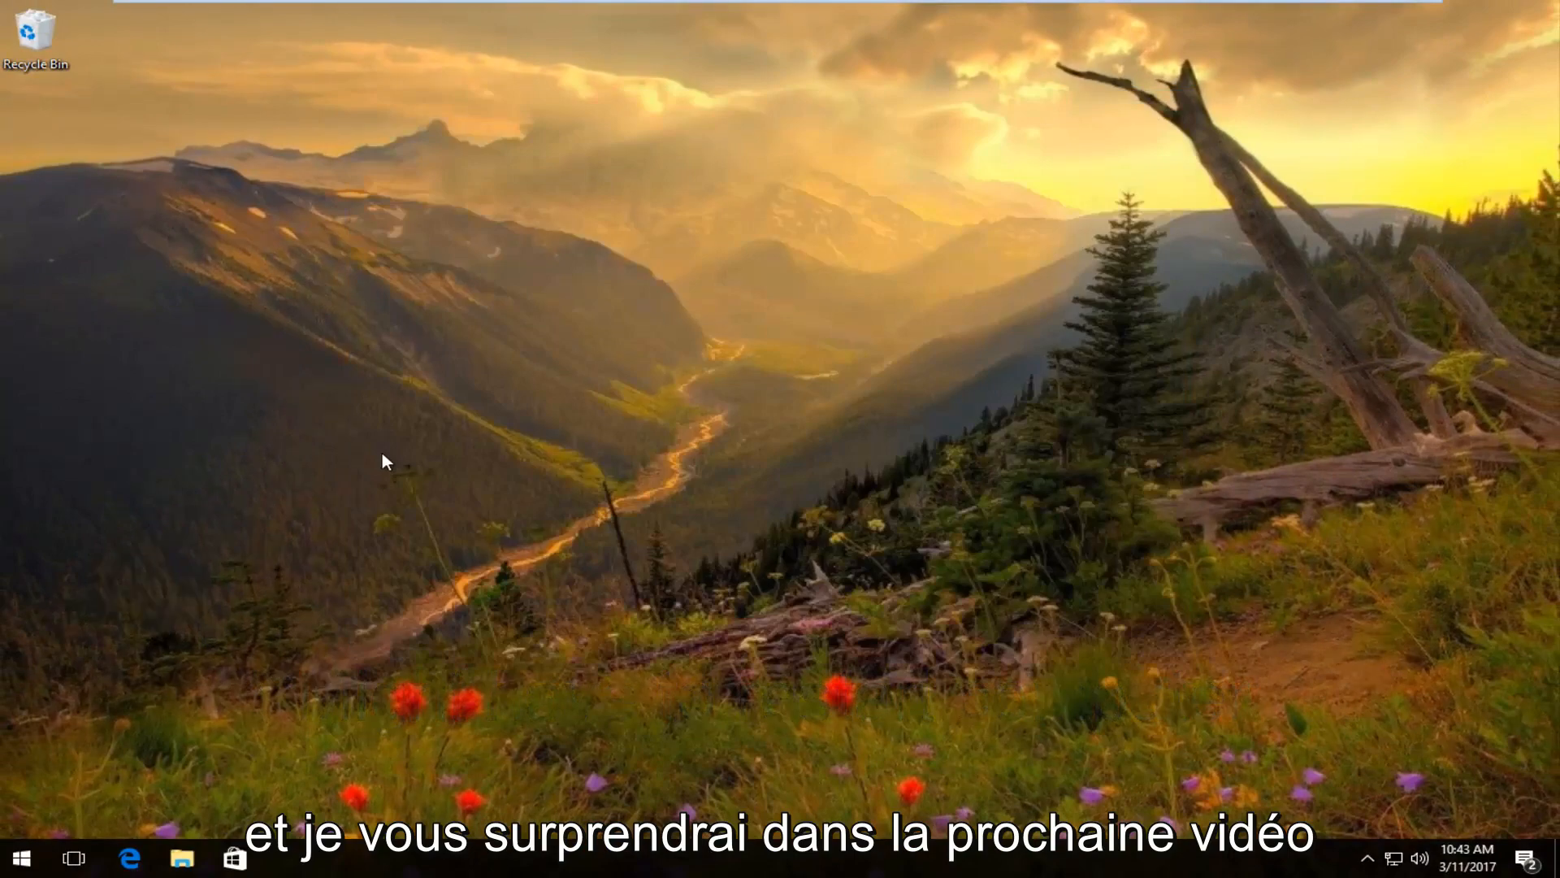